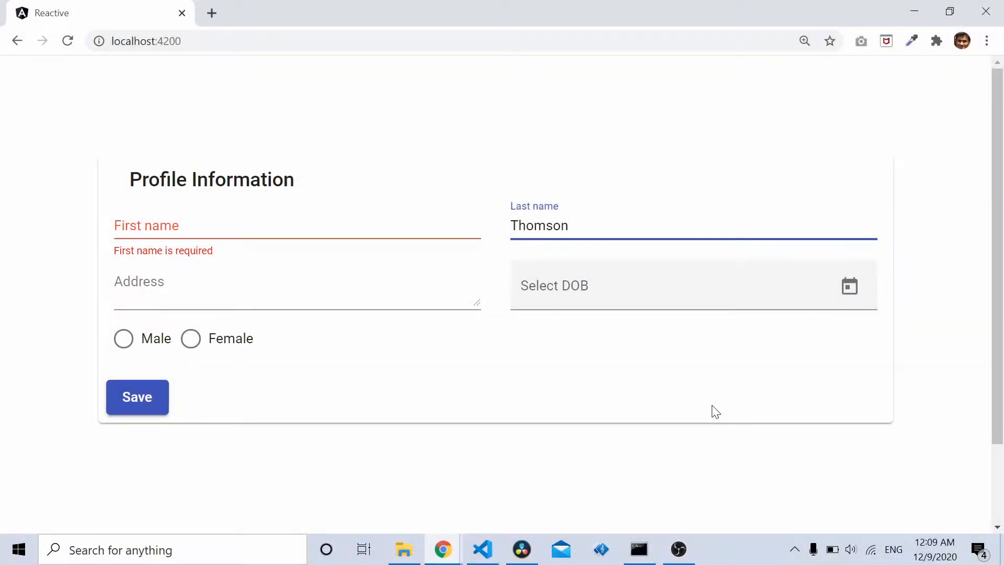
Review the finished profile form in Chrome, then switch to app.component.ts in VS Code.
{"action": "left_click", "coordinate": [567, 225]}
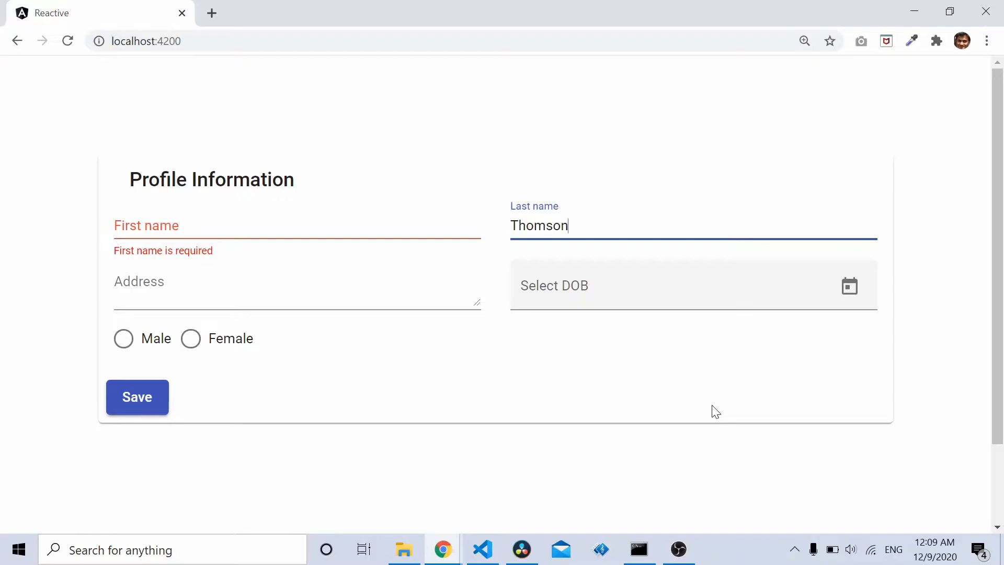
{"action": "mouse_move", "coordinate": [714, 420]}
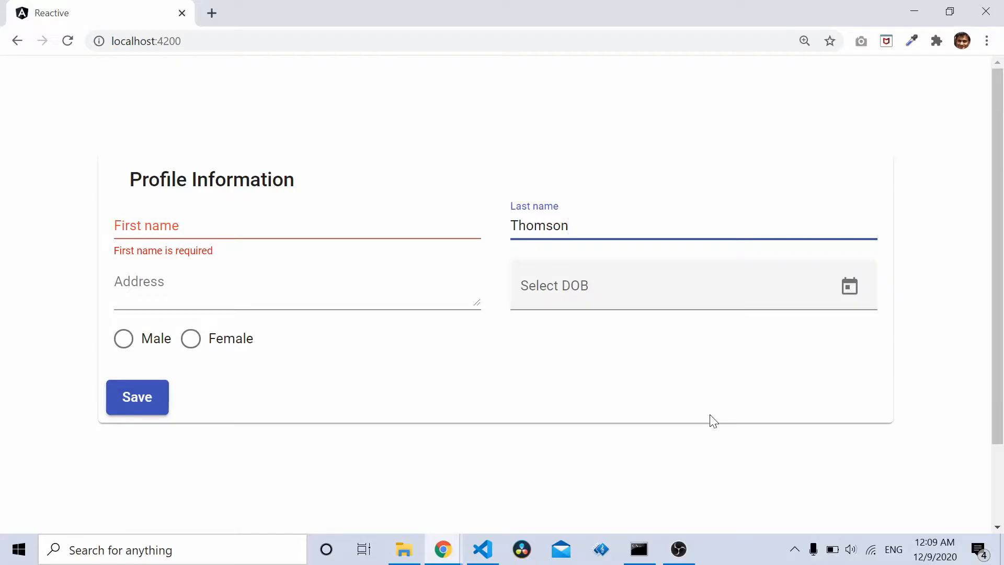
{"action": "left_click", "coordinate": [482, 548]}
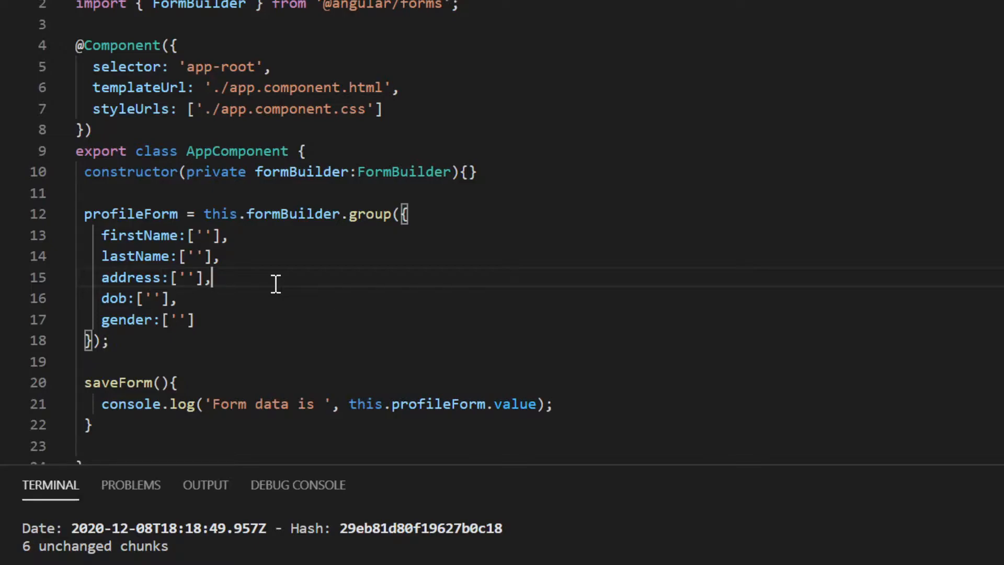
{"action": "left_click", "coordinate": [199, 235]}
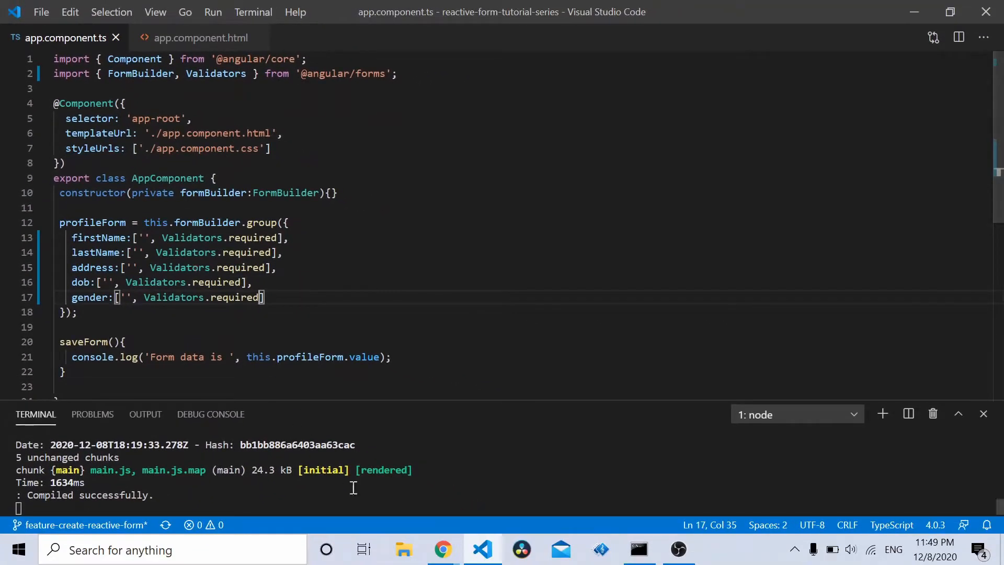
Save the empty profile form in Chrome so four fields turn red, then return to VS Code.
{"action": "left_click", "coordinate": [443, 549]}
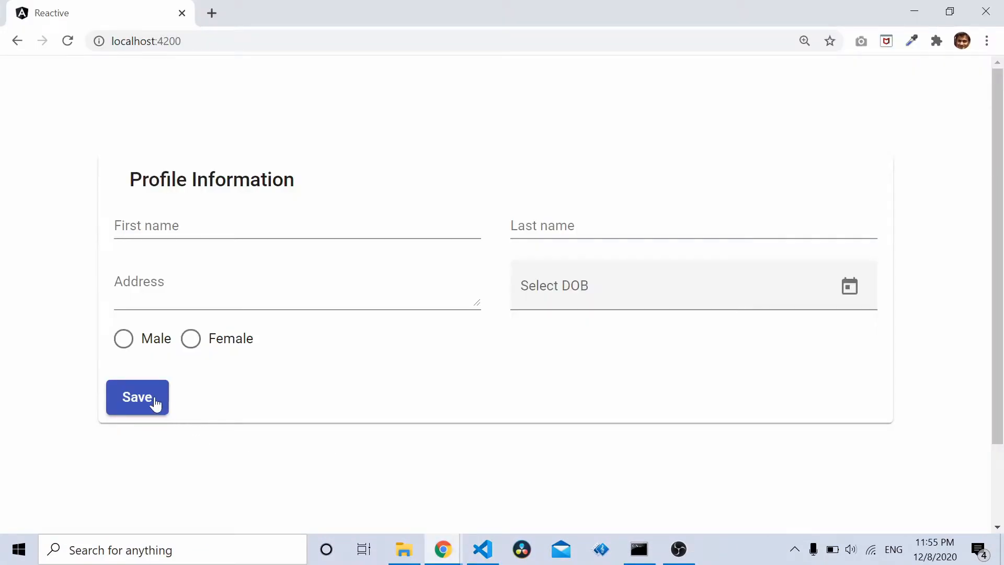
{"action": "left_click", "coordinate": [137, 397]}
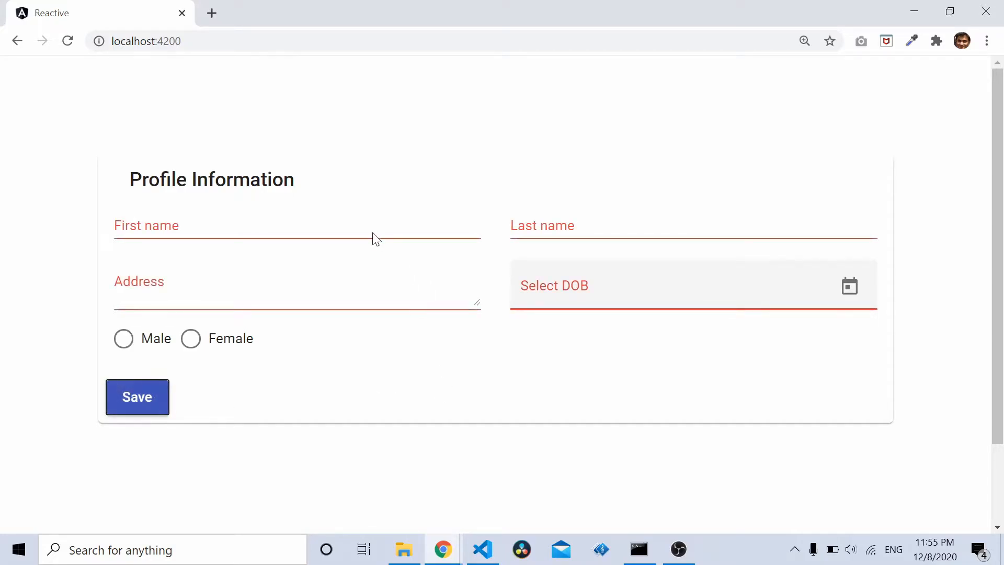
{"action": "mouse_move", "coordinate": [429, 382]}
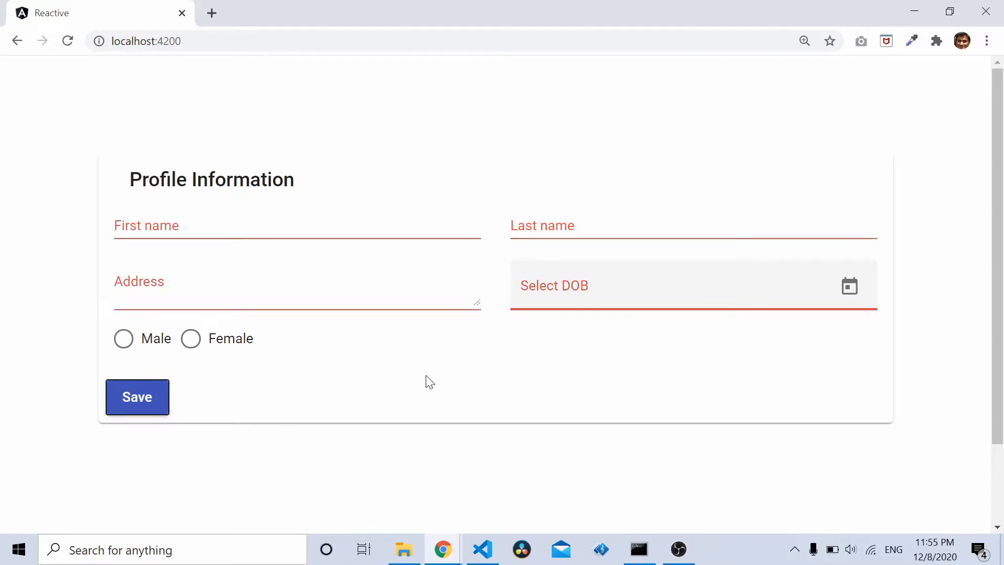
{"action": "mouse_move", "coordinate": [611, 364]}
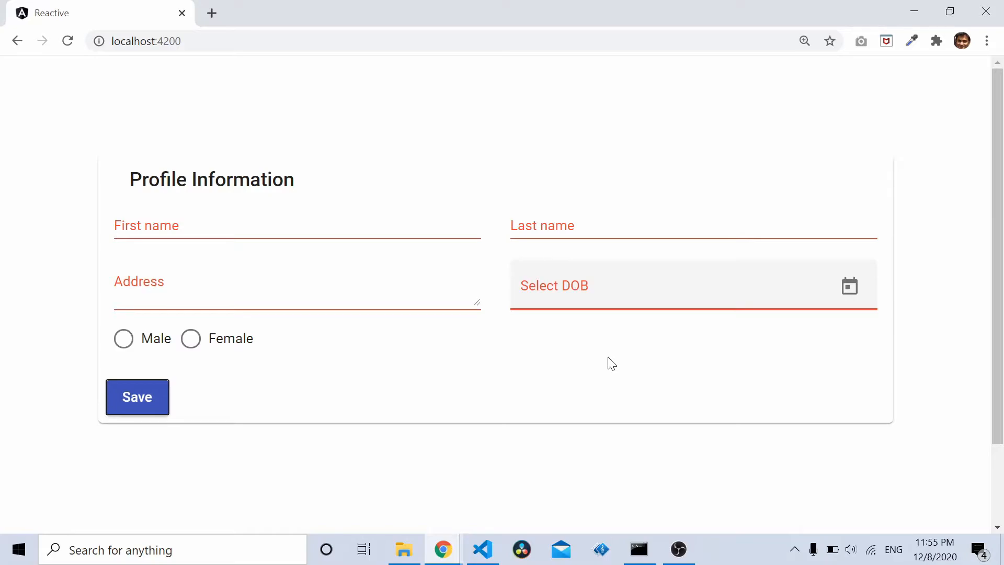
{"action": "left_click", "coordinate": [483, 549]}
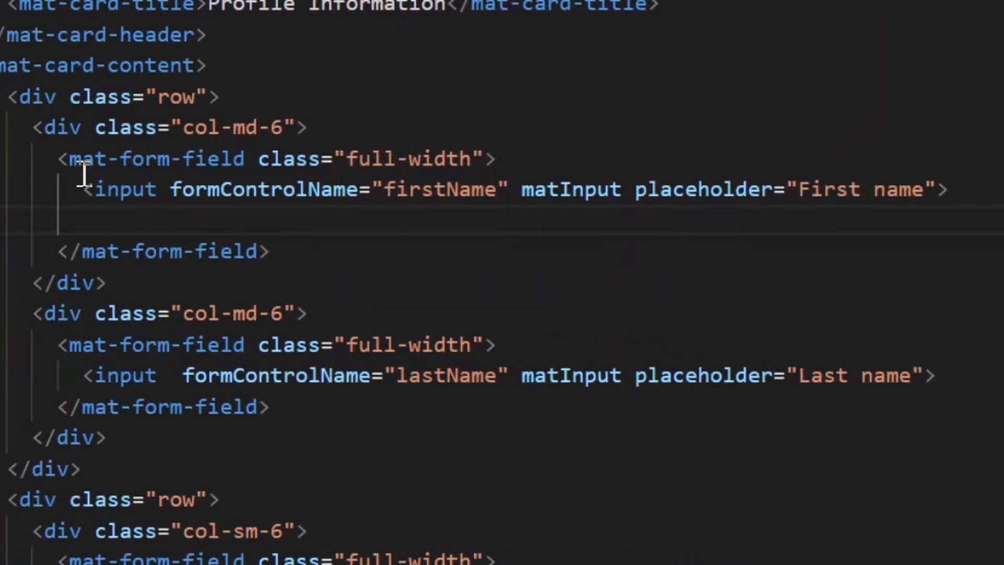
Add a <mat-hint> reading 'First name is required' under the firstName input, starting its style attribute.
{"action": "type", "text": "<mat-hint>"}
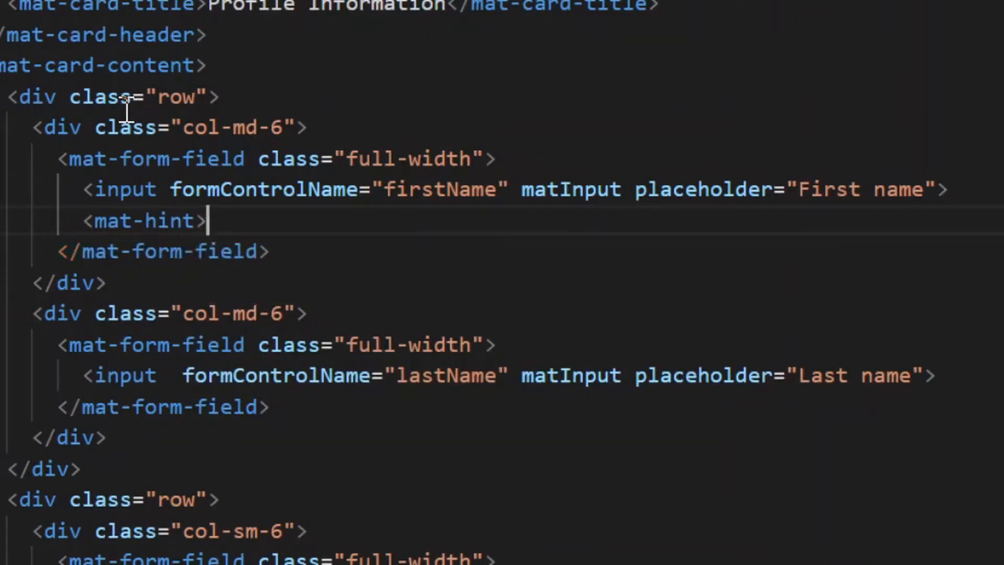
{"action": "key", "text": "Enter"}
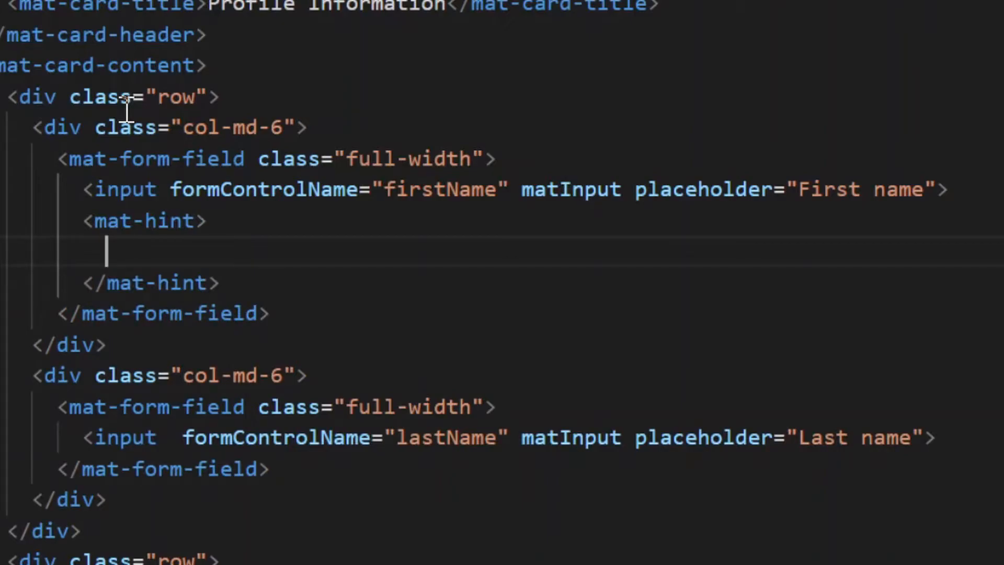
{"action": "type", "text": "First n"}
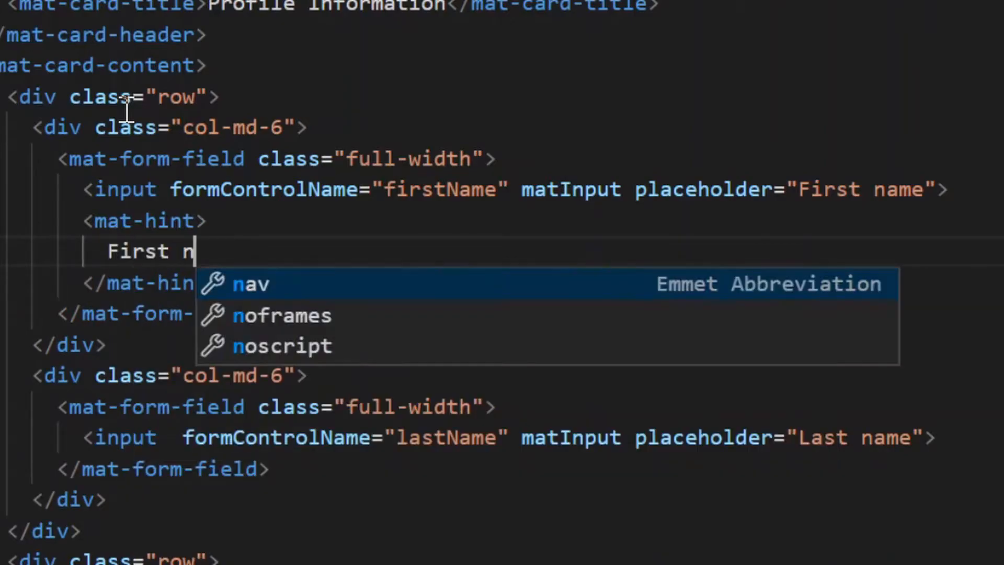
{"action": "type", "text": "ame is required"}
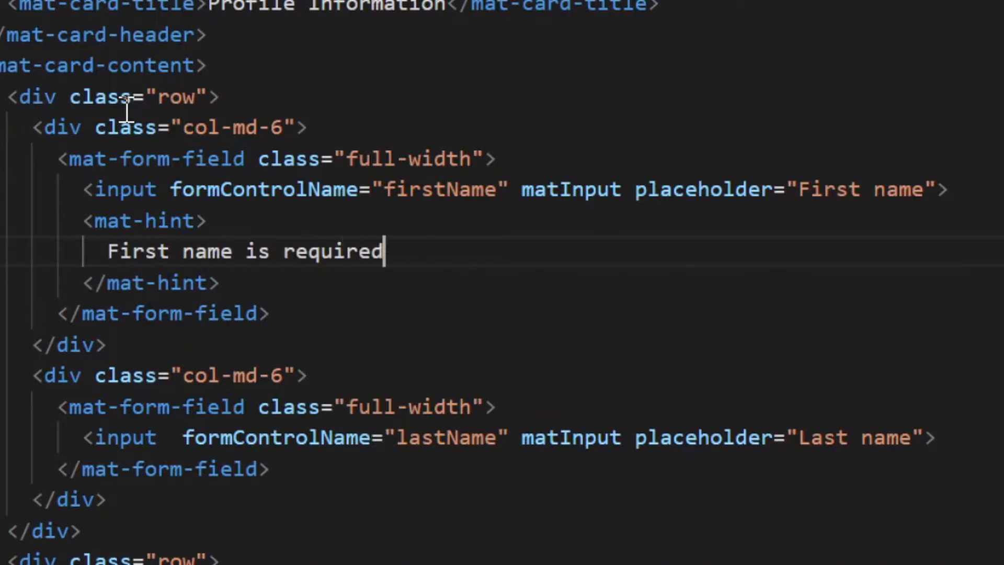
{"action": "type", "text": "style=\"color: red;"}
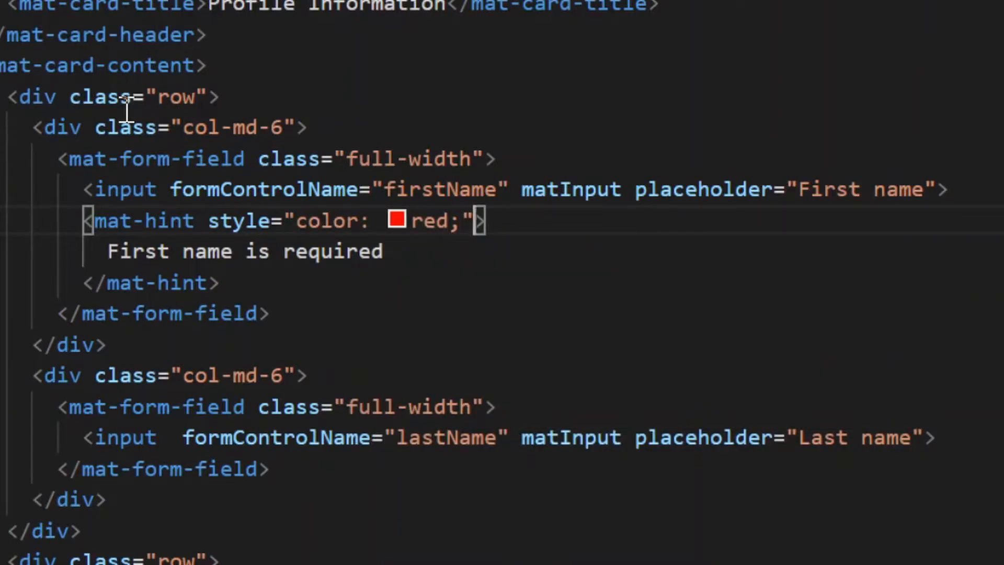
Give the hint *ngIf="profileForm.get('firstName').errors?.required" so it shows only on a required error.
{"action": "type", "text": "*"}
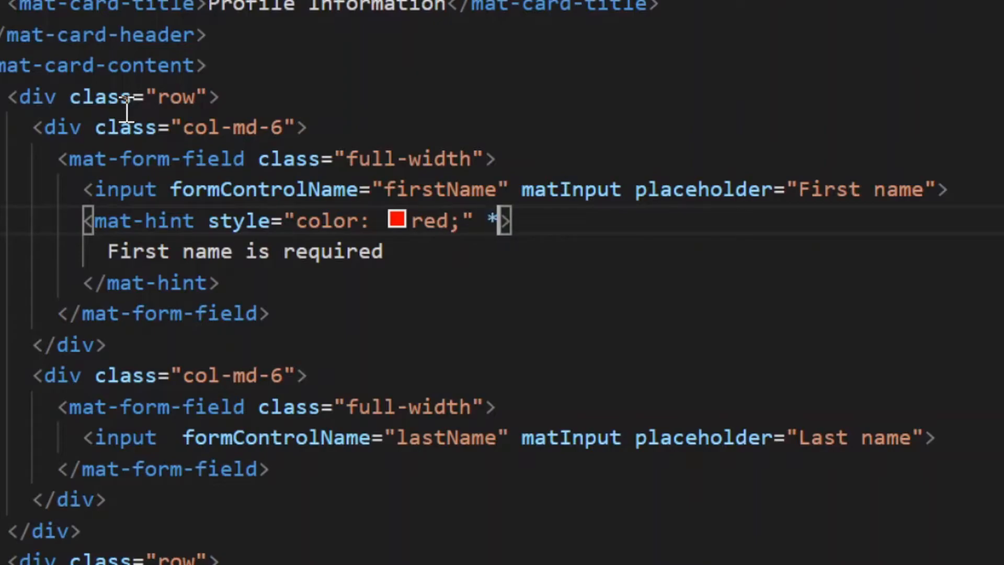
{"action": "type", "text": "ngIf"}
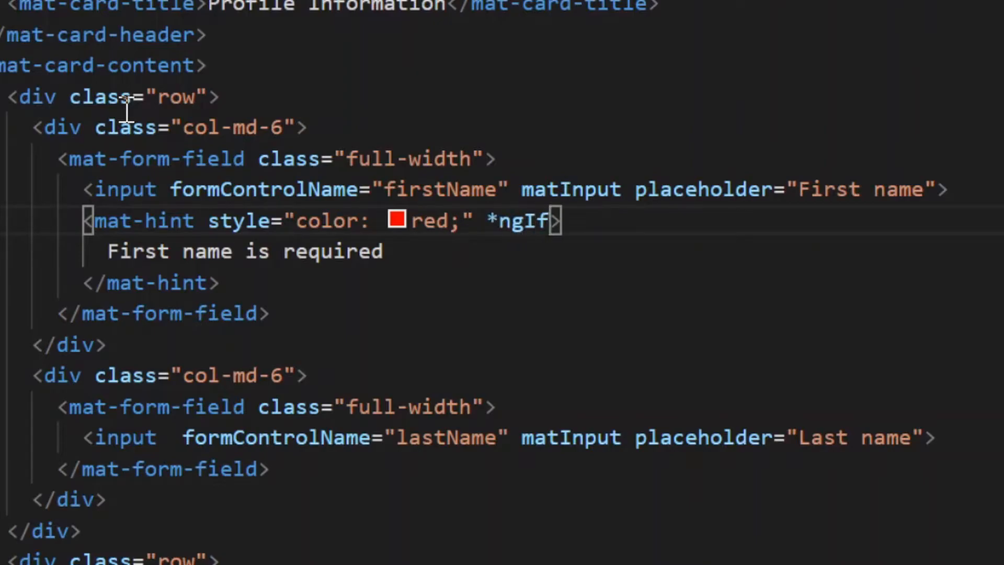
{"action": "type", "text": "=\"\""}
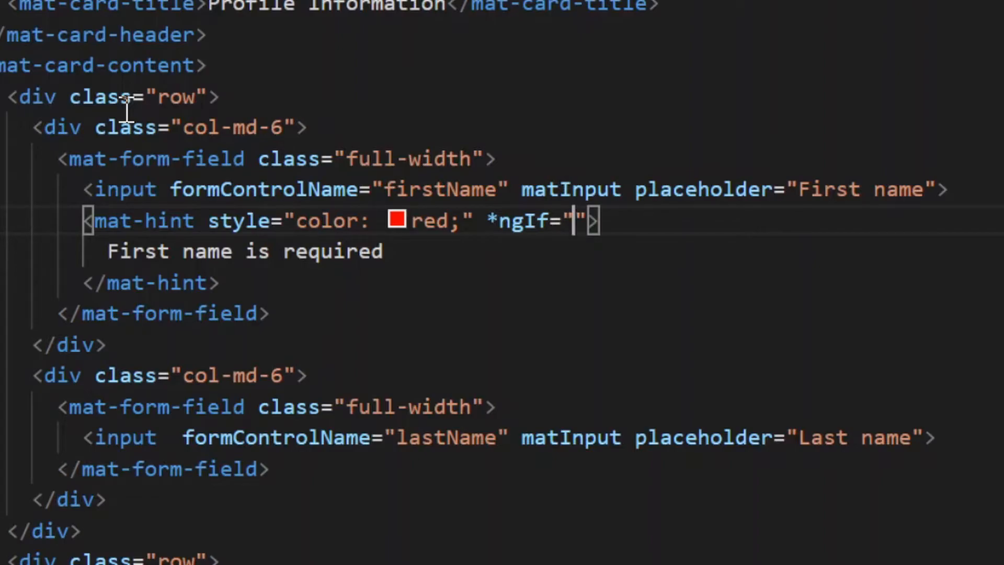
{"action": "type", "text": "profileForm"}
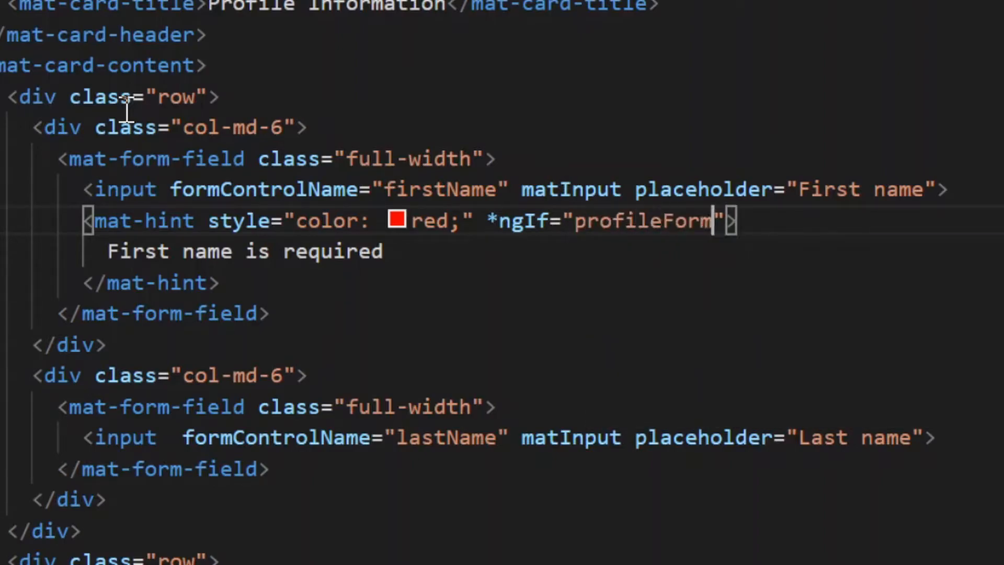
{"action": "type", "text": ".get"}
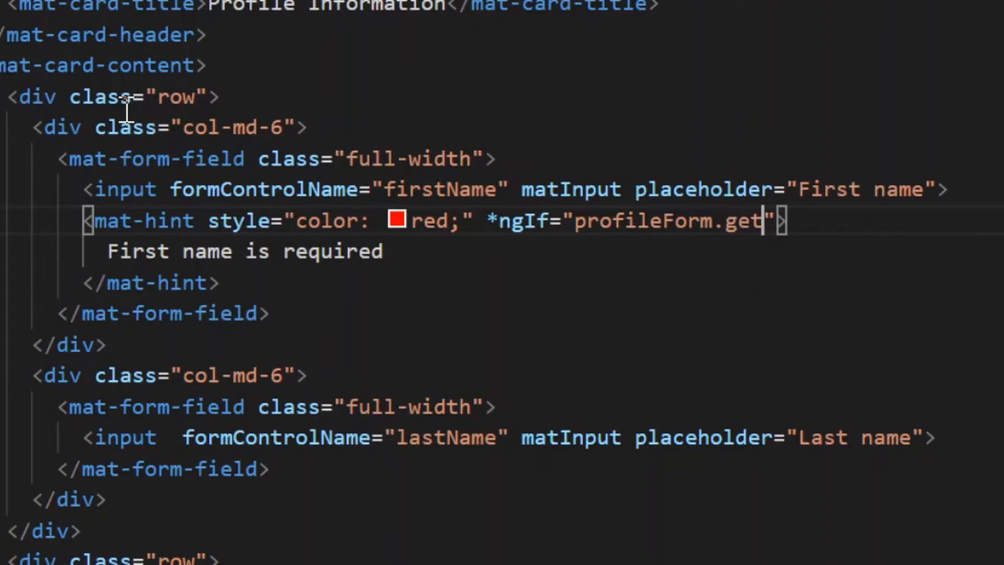
{"action": "type", "text": "('firstName"}
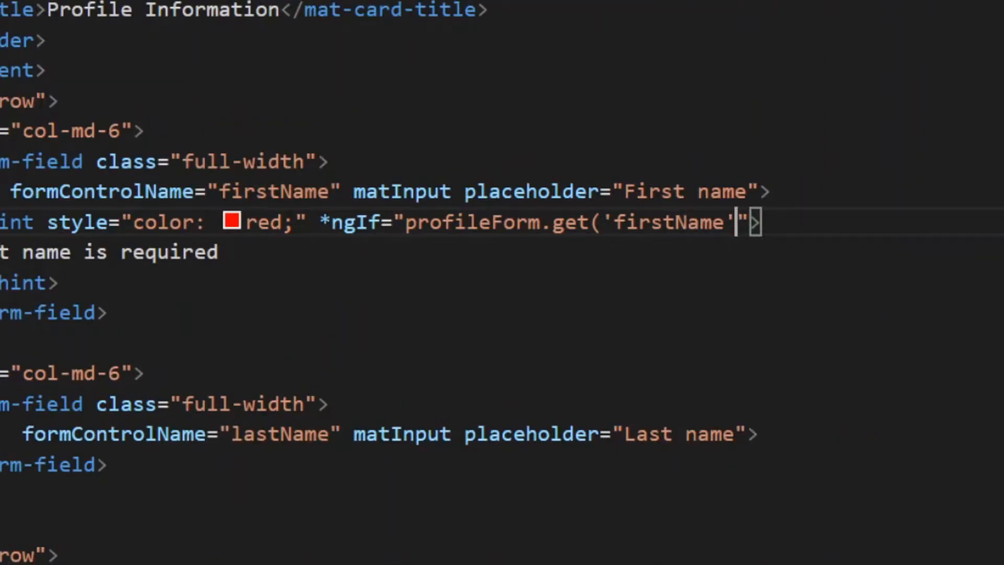
{"action": "type", "text": ")."}
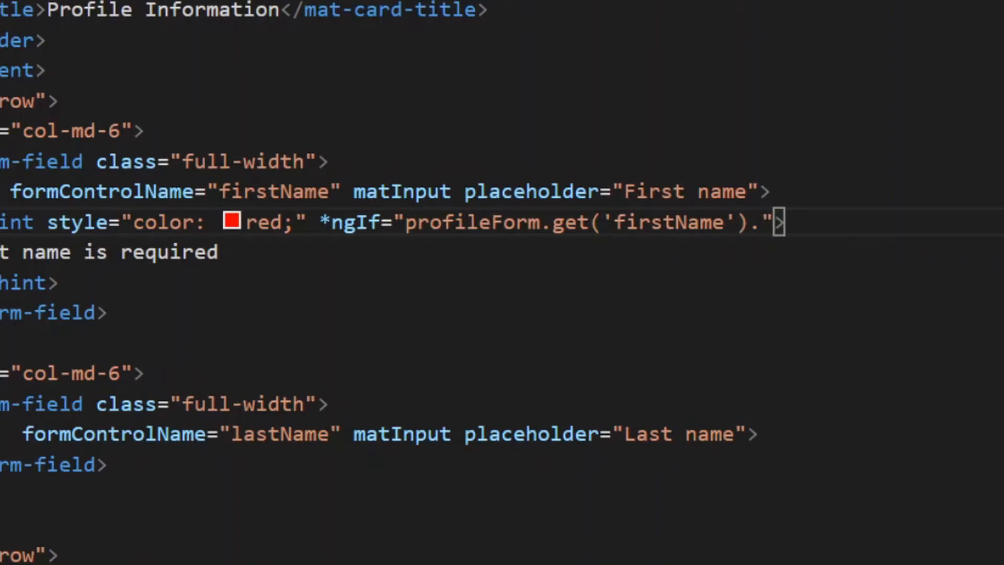
{"action": "type", "text": "errors."}
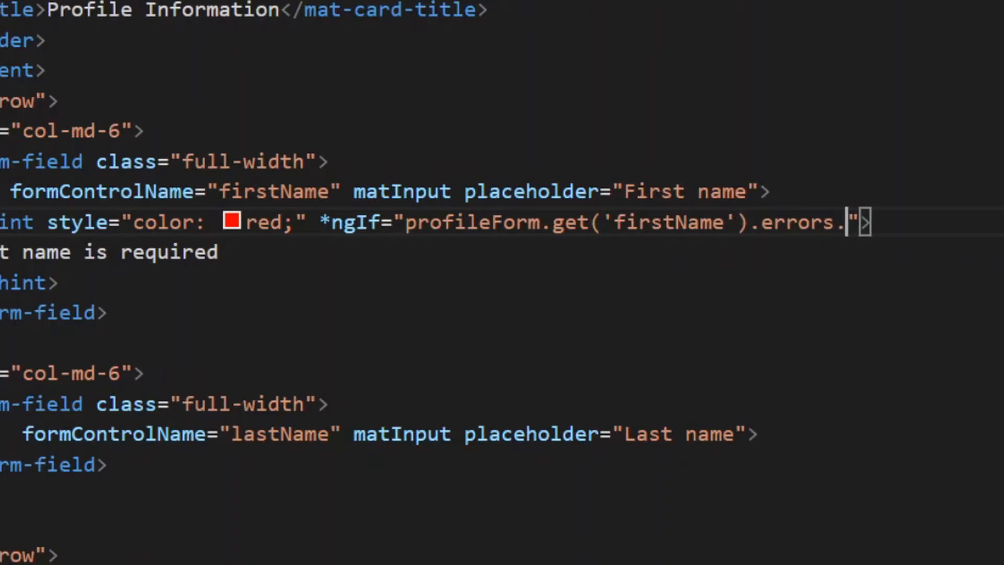
{"action": "type", "text": "required"}
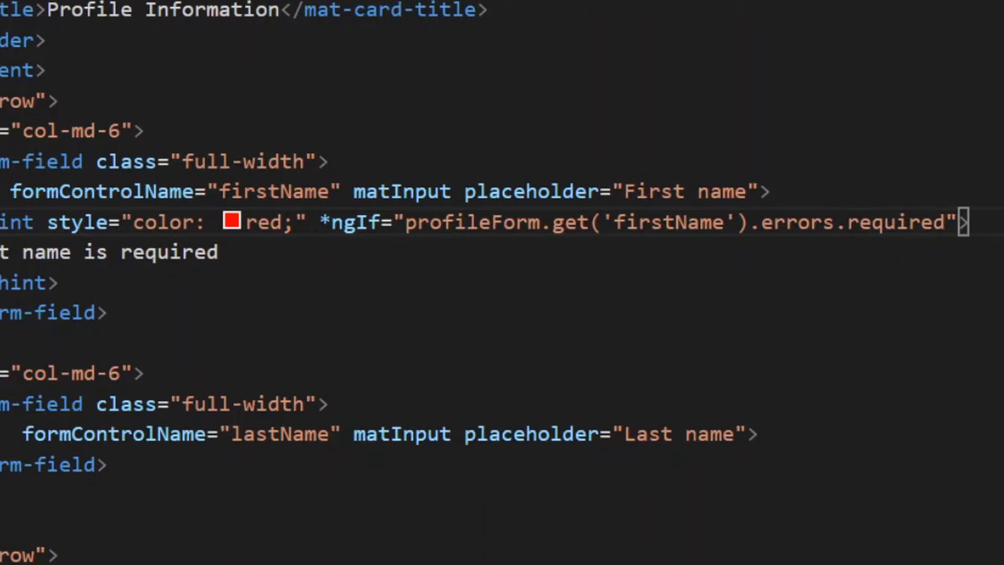
{"action": "type", "text": "?"}
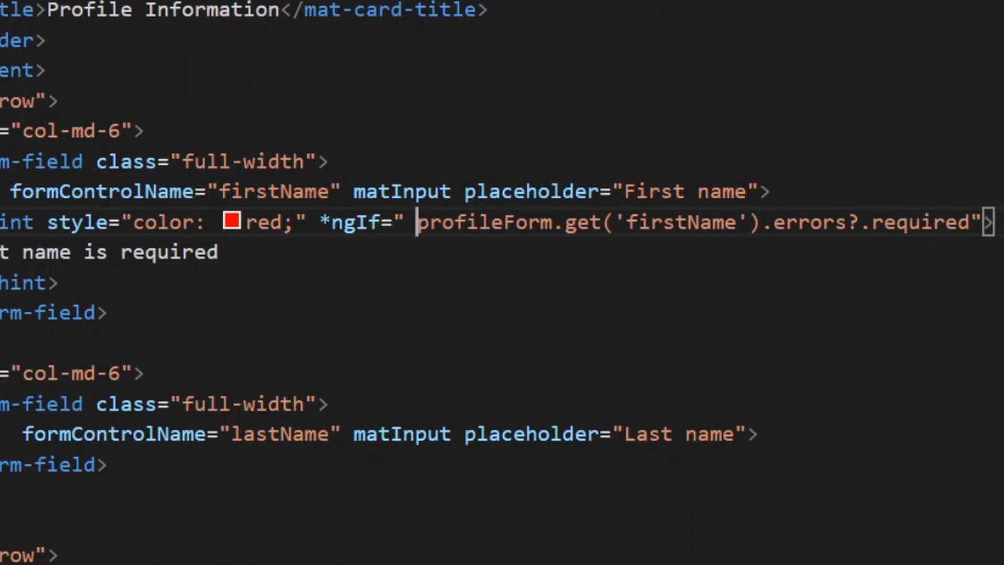
{"action": "type", "text": "profileForm.get("}
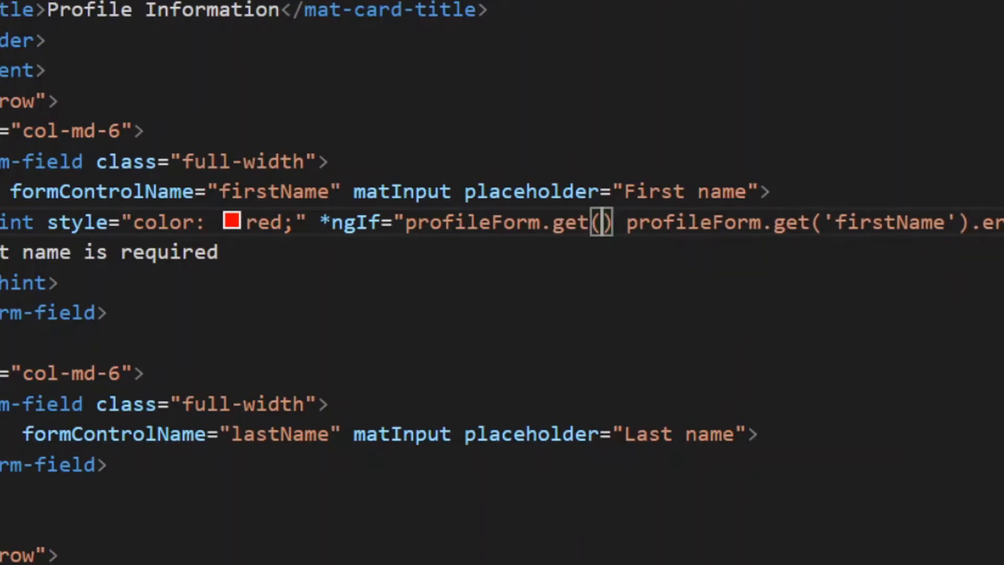
{"action": "type", "text": "'first'"}
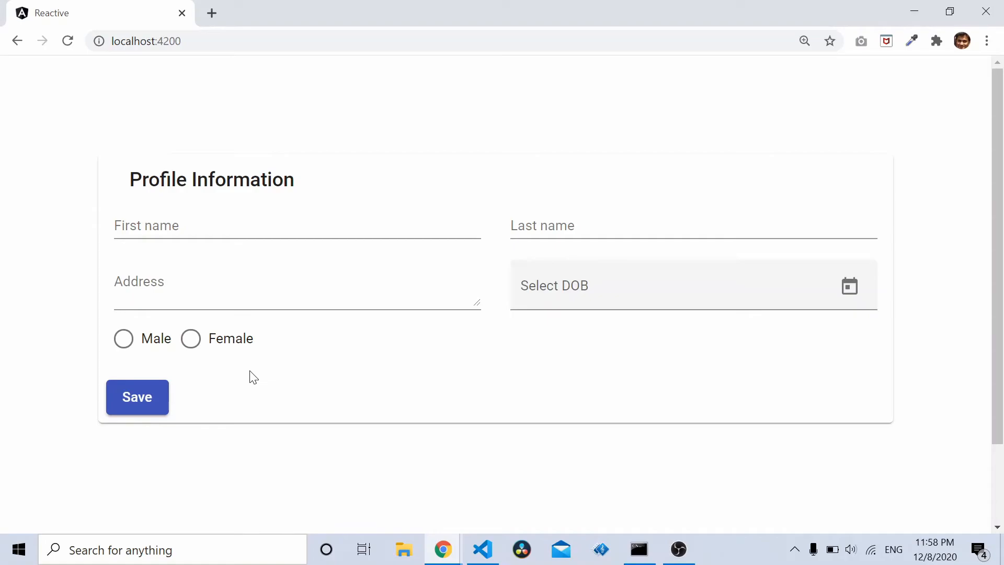
{"action": "mouse_move", "coordinate": [294, 224]}
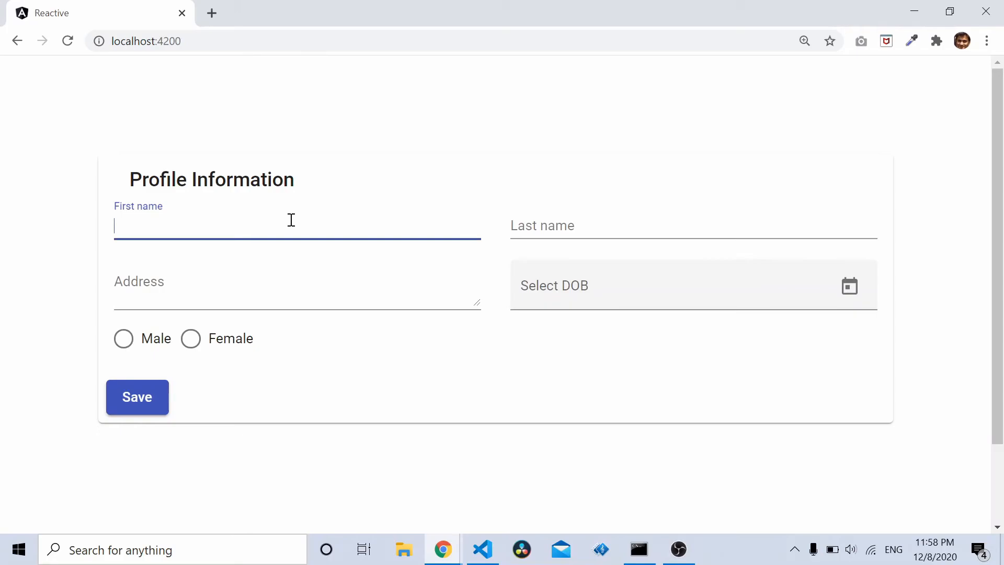
Test the reloaded form's First name field in Chrome, typing 'asda'.
{"action": "type", "text": "asda"}
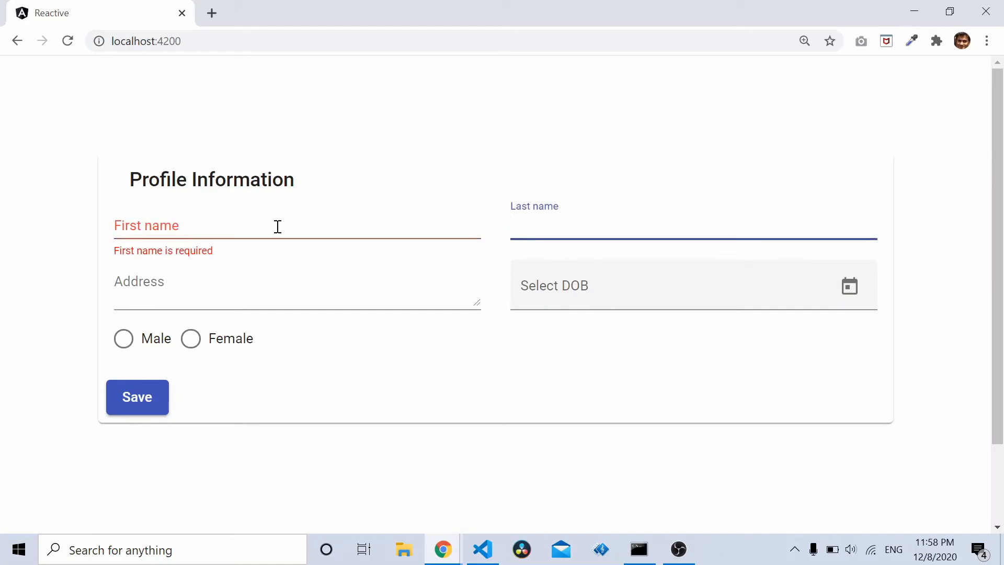
{"action": "mouse_move", "coordinate": [210, 225]}
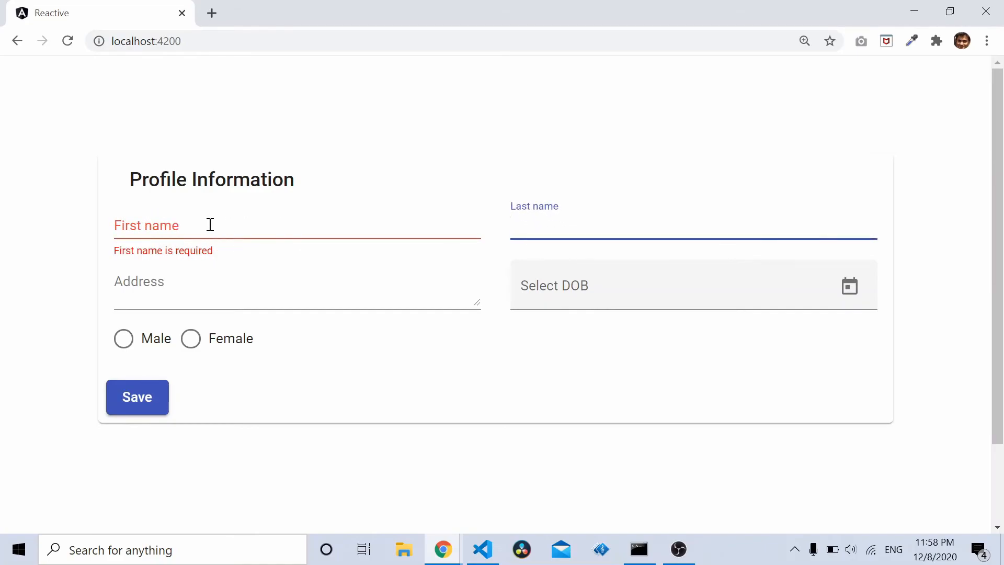